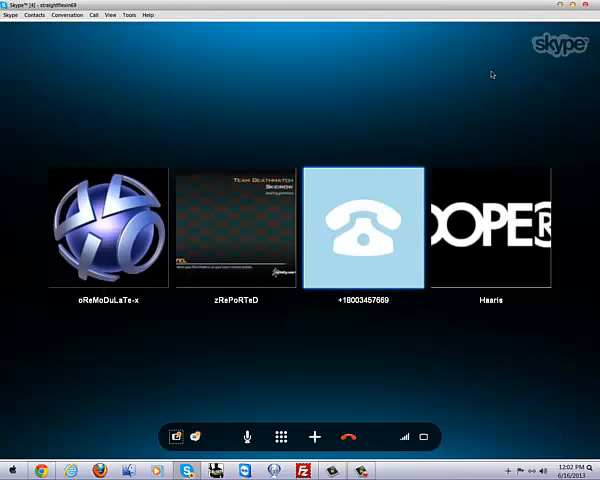
click(104, 228)
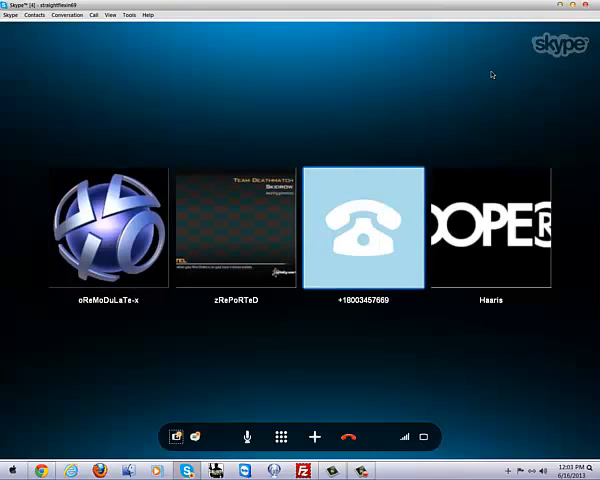
click(104, 228)
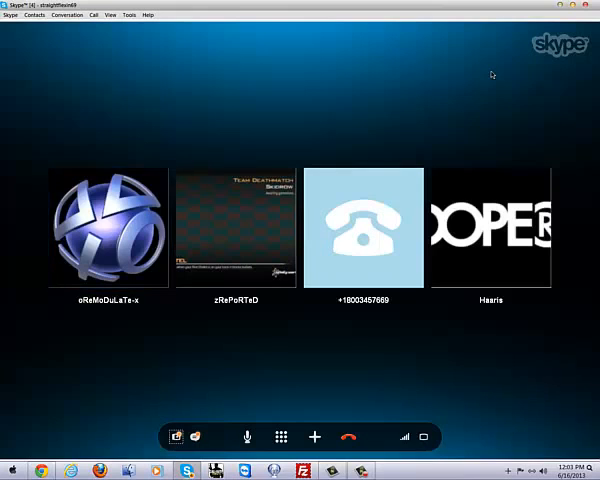
click(104, 230)
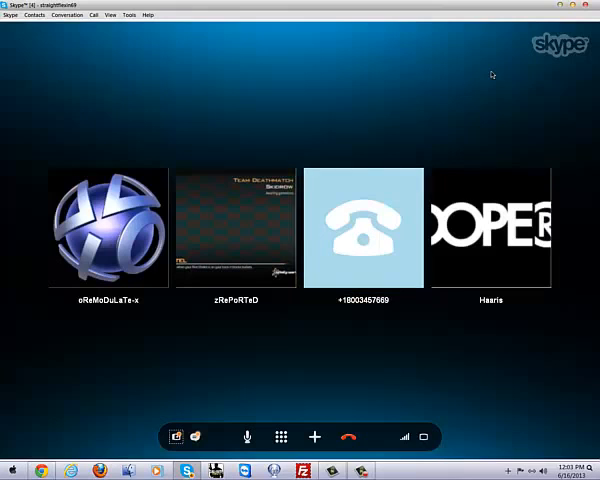
click(108, 230)
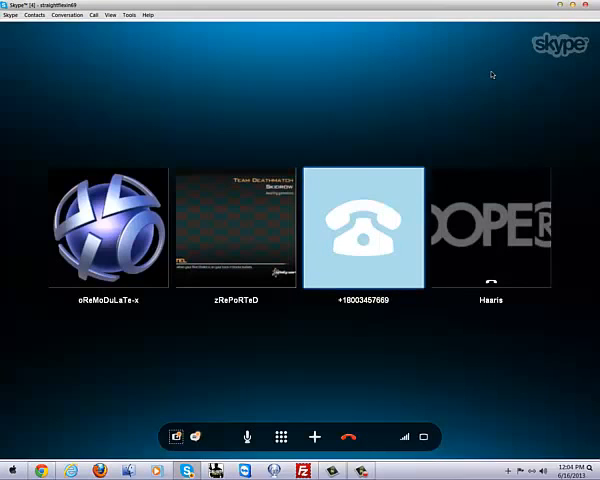
click(104, 228)
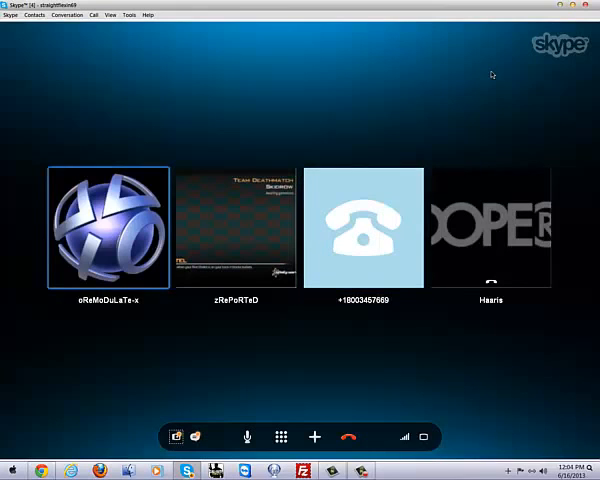